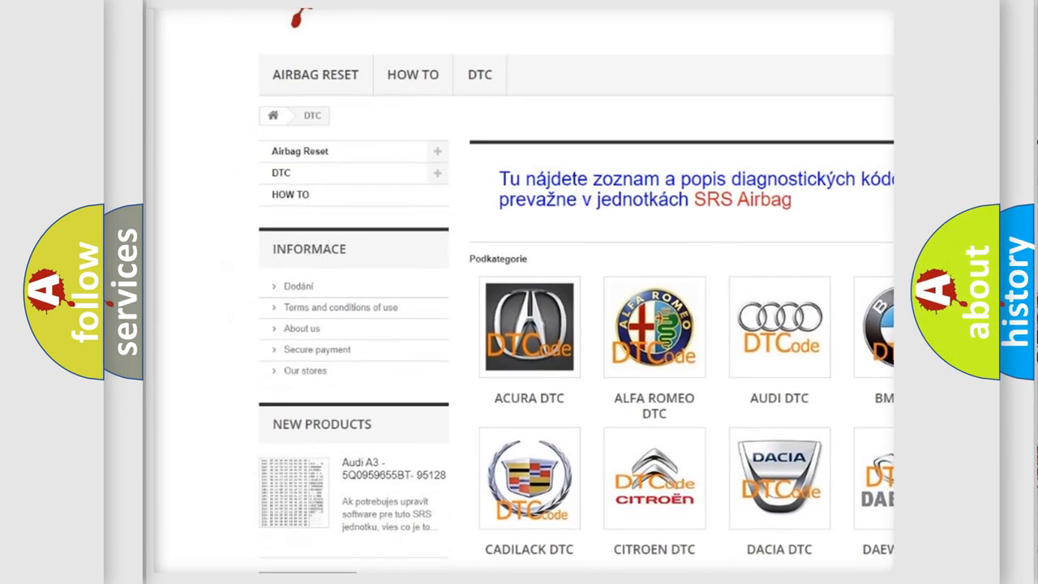
scroll(down, 3)
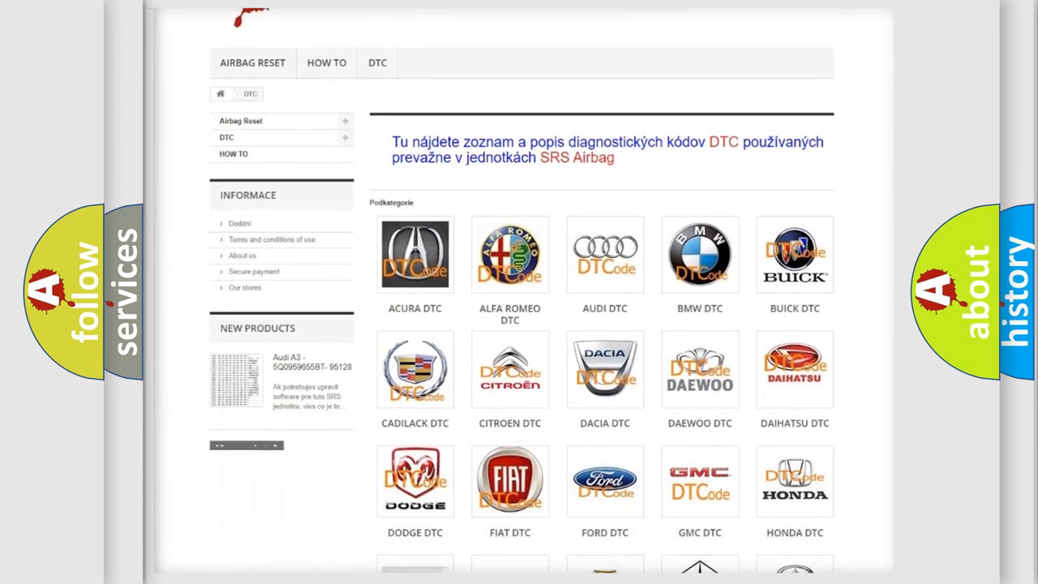
scroll(down, 3)
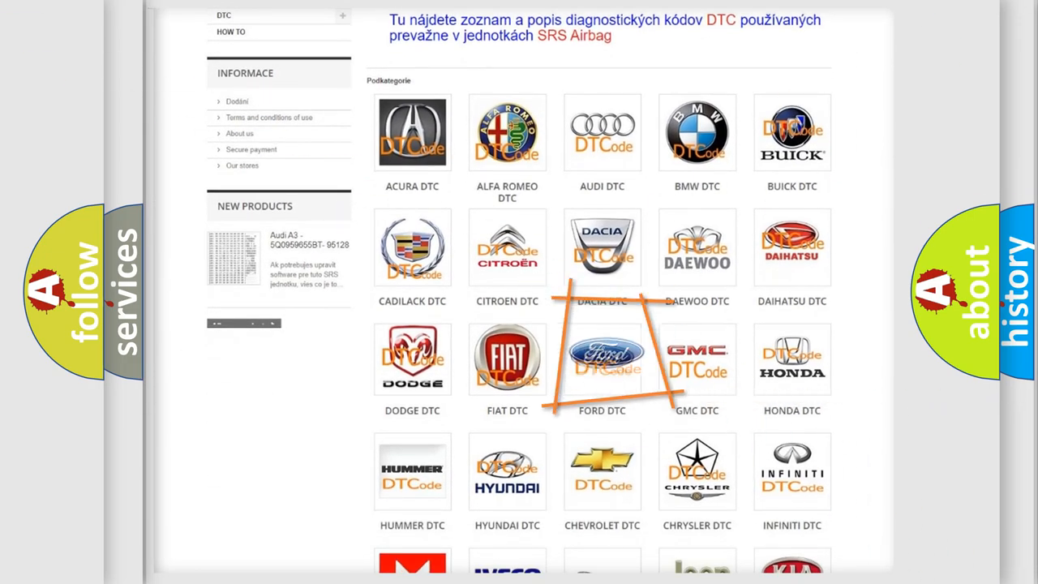